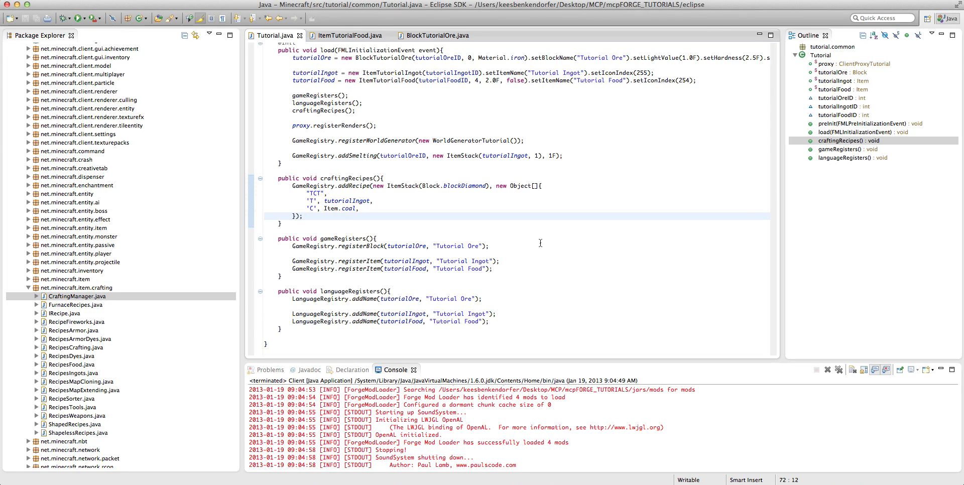
# Place the cursor after the diamond block addRecipe call, ready for a new recipe line.
pyautogui.click(301, 216)
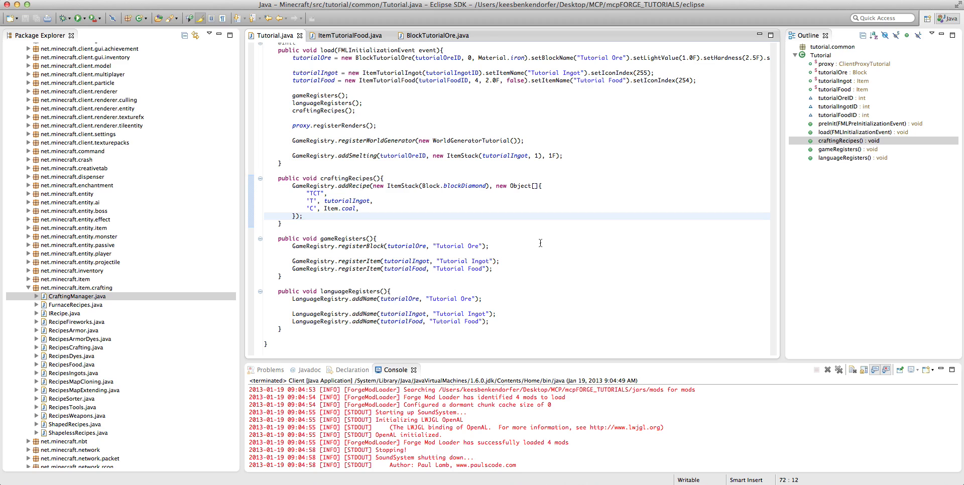
pyautogui.click(303, 216)
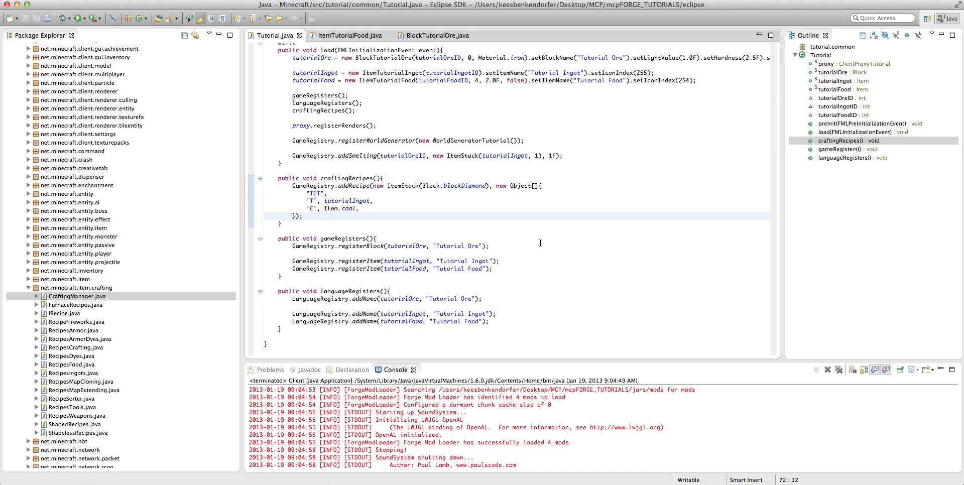
pyautogui.click(303, 216)
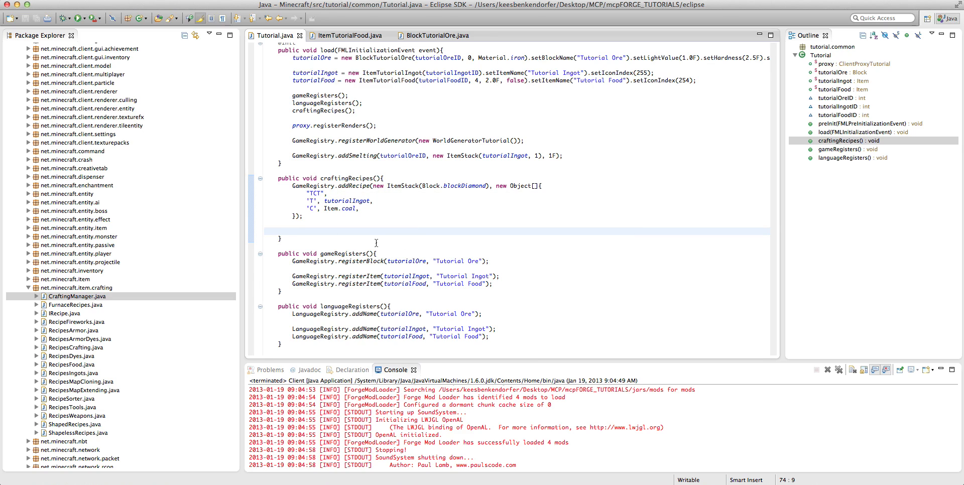
# Write GameRegistry.addShapelessRecipe(new ItemStack(tutorialFood, 1), new Object[]{ }); and save.
pyautogui.write('GameRegistry.addShapelessRecipe(ne, params')
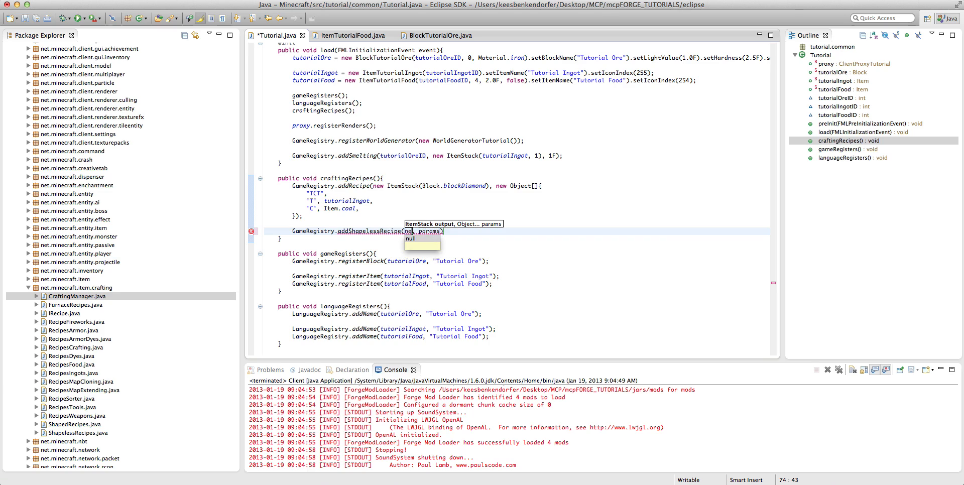
pyautogui.write('new ItemStack')
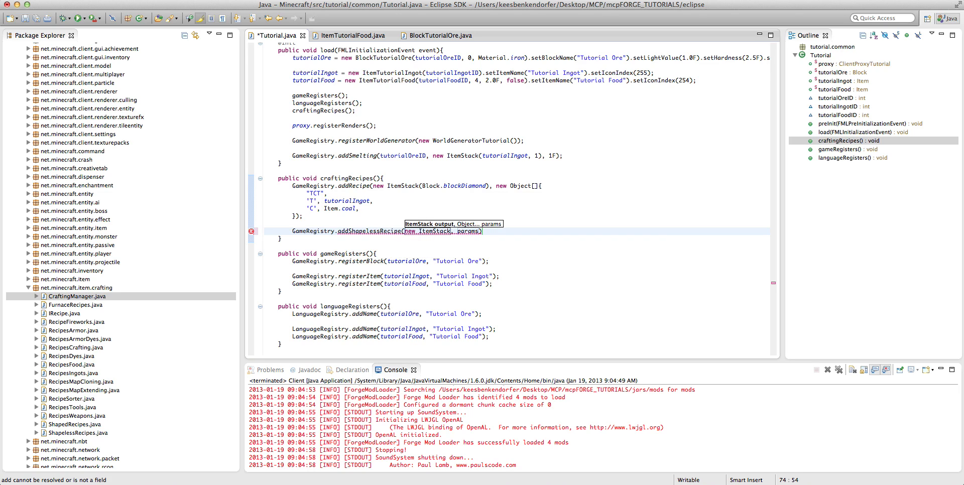
pyautogui.write(')')
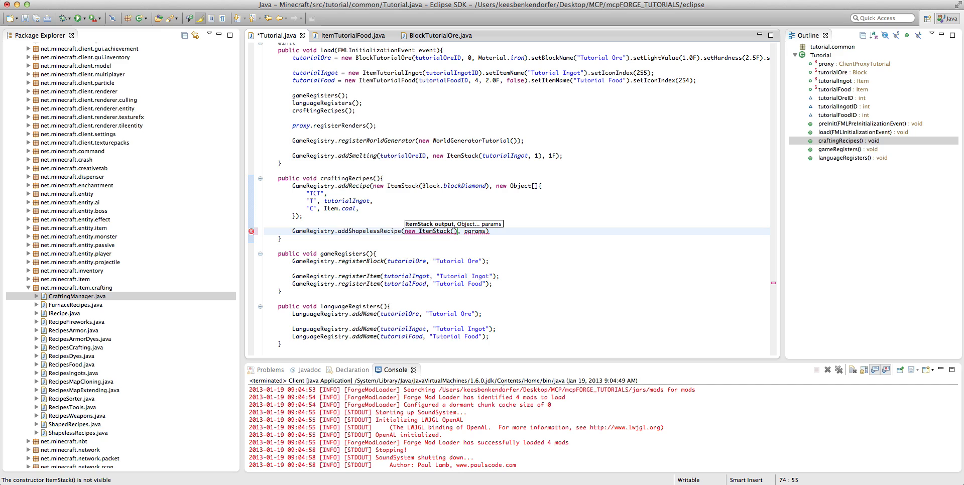
pyautogui.write('tutorialI')
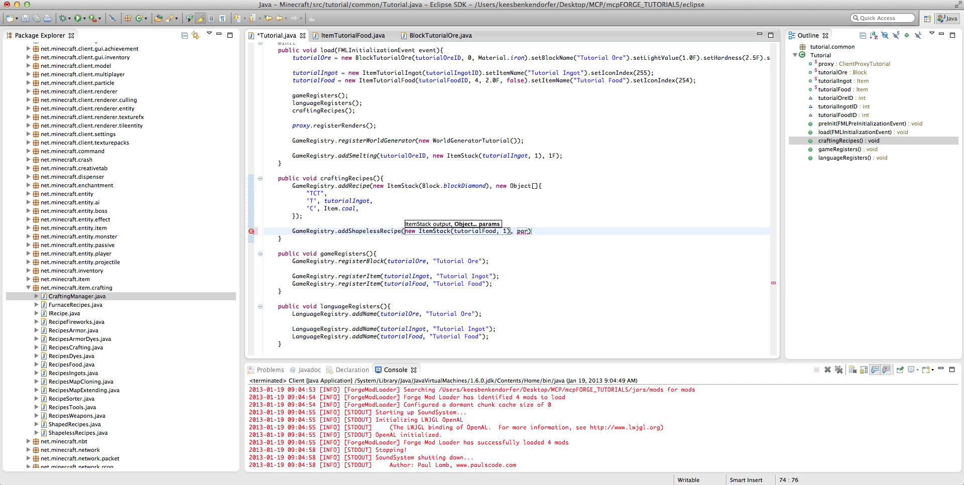
pyautogui.write('new')
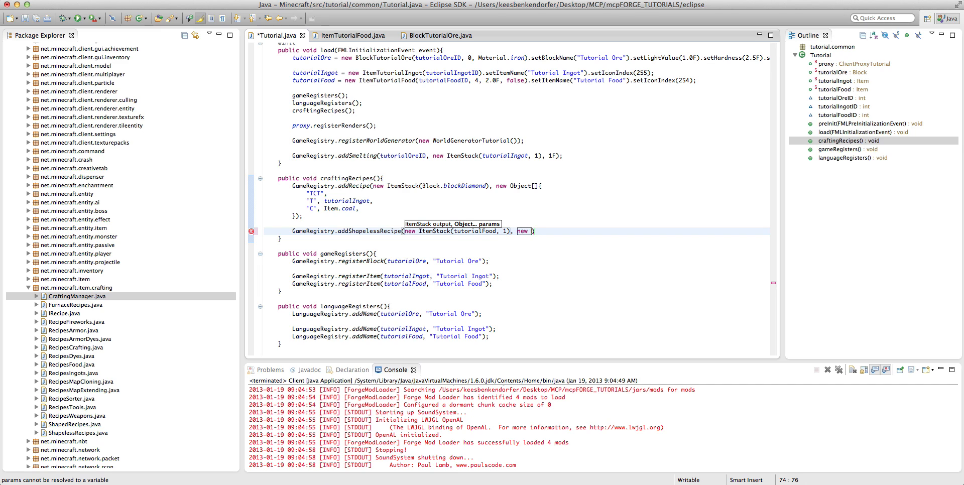
pyautogui.write('Object[]{')
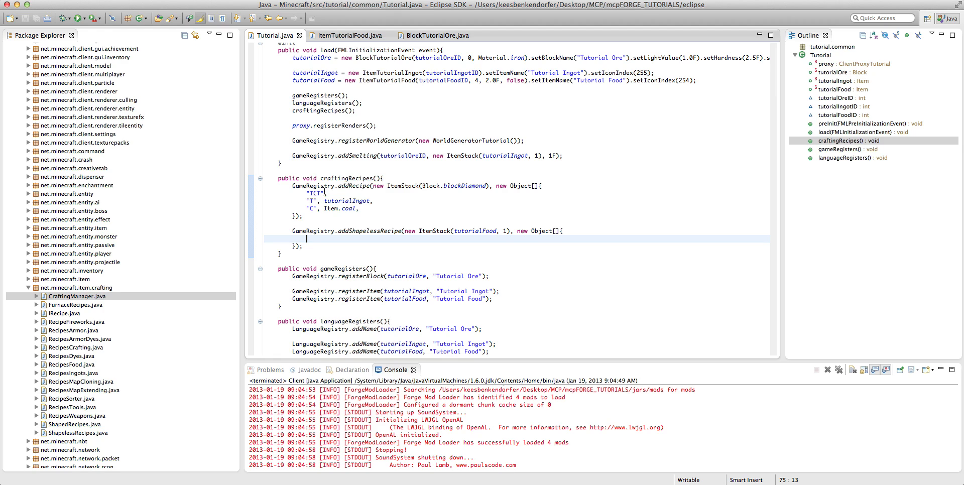
# Fill the Object array with Item.appleRed and tutorialIngot, save, and run Minecraft.
pyautogui.write('Item.ap')
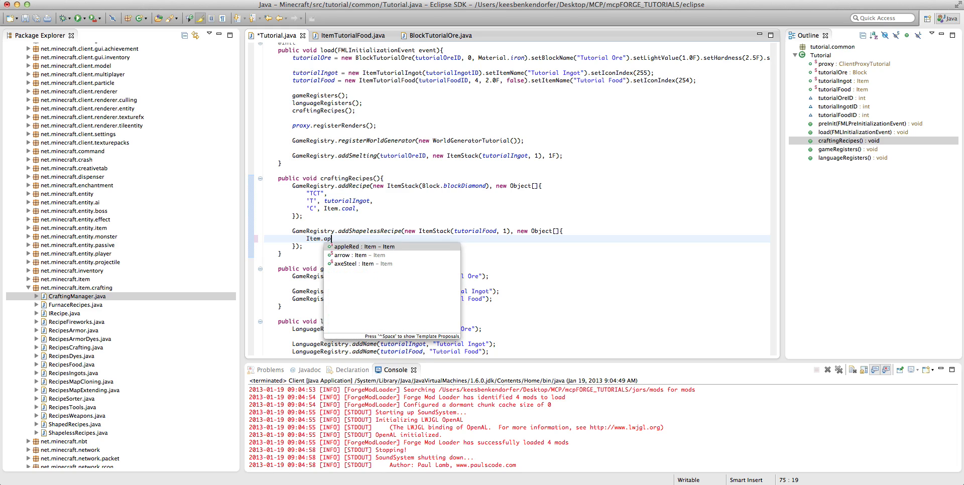
pyautogui.click(352, 246)
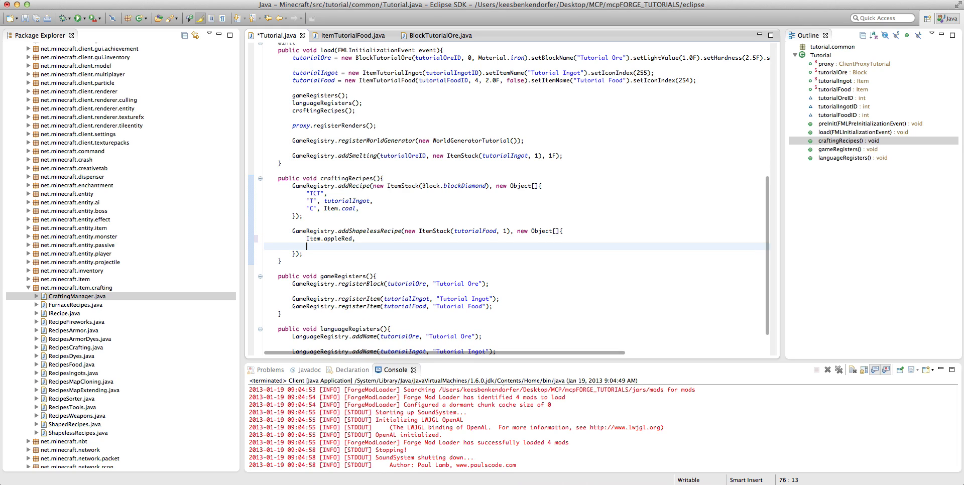
pyautogui.write('tut')
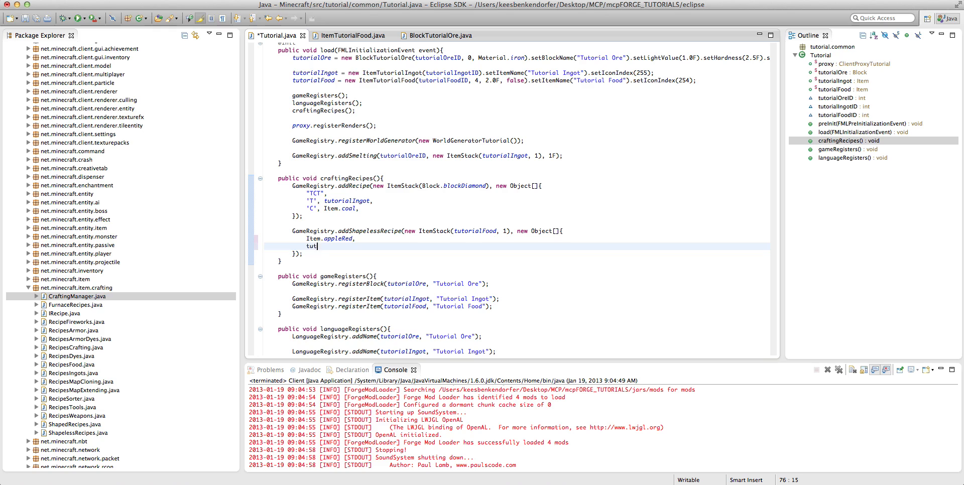
pyautogui.write('orial')
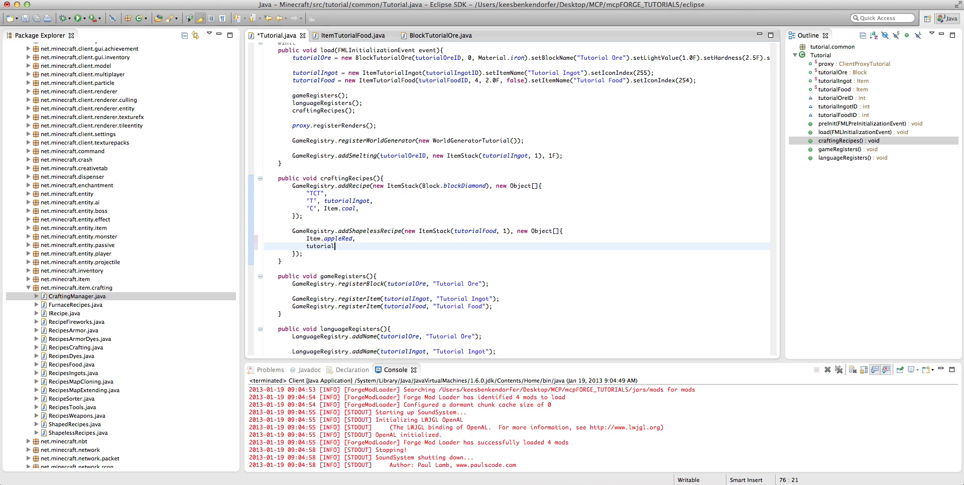
pyautogui.write('Ingot')
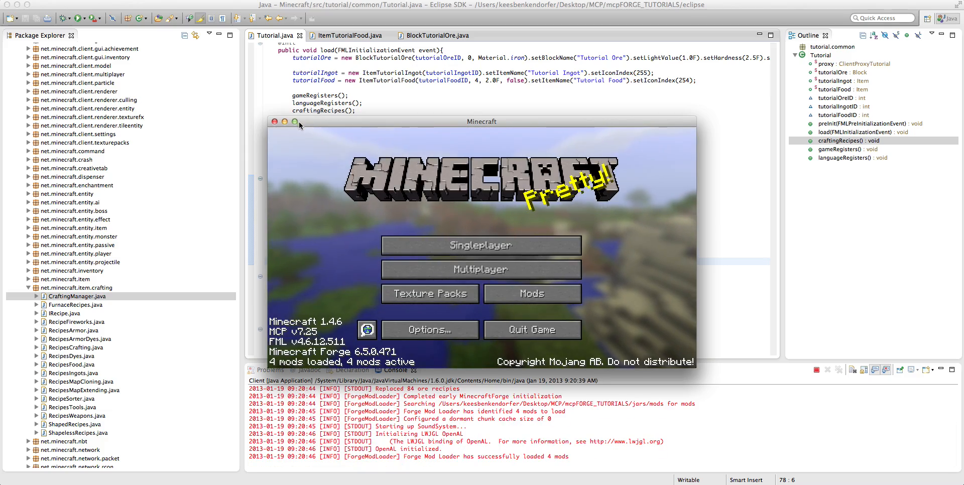
# Choose Singleplayer and load the most recent New World.
pyautogui.click(481, 246)
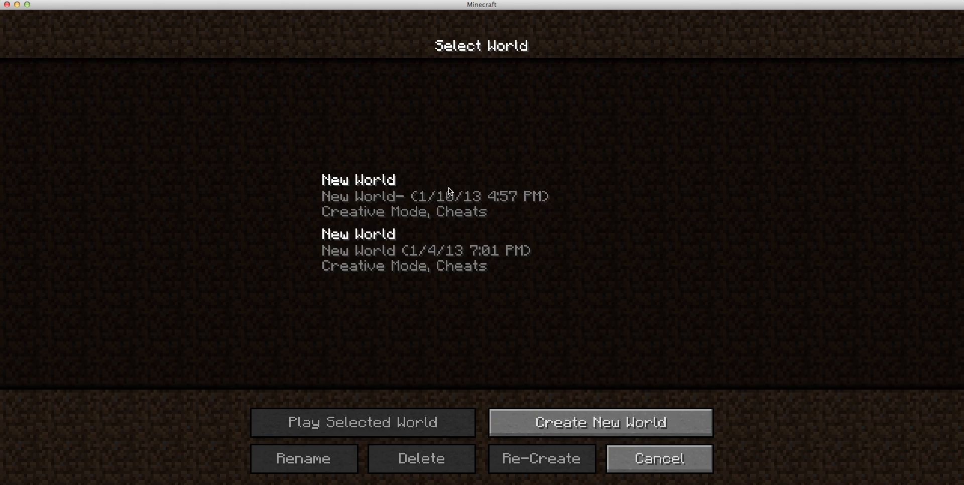
pyautogui.click(363, 423)
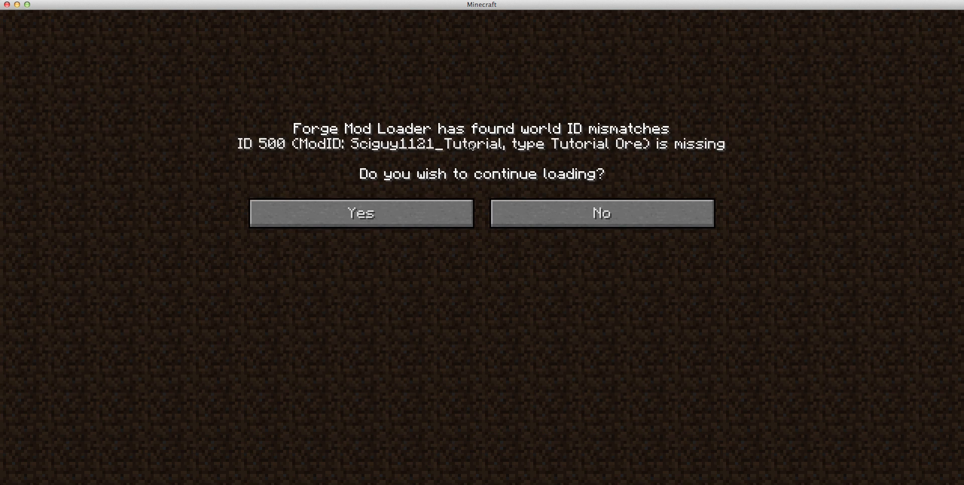
pyautogui.moveTo(680, 137)
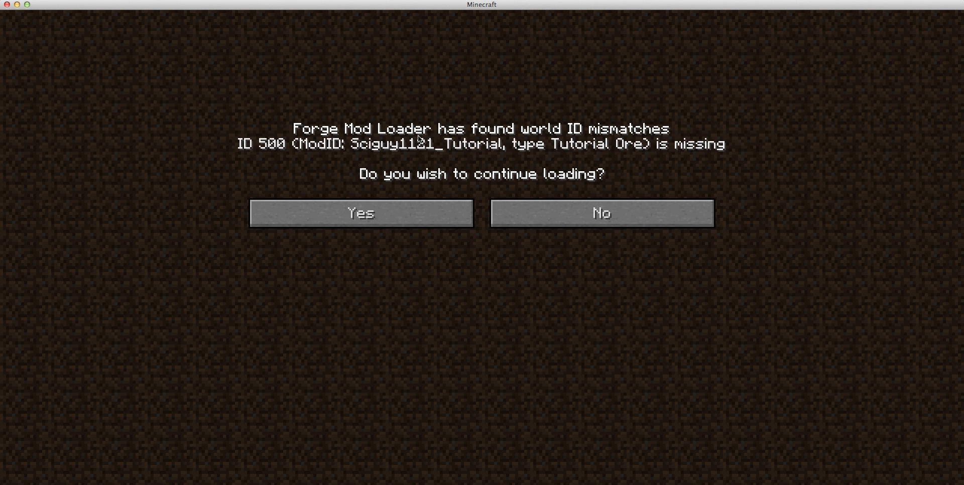
pyautogui.moveTo(517, 152)
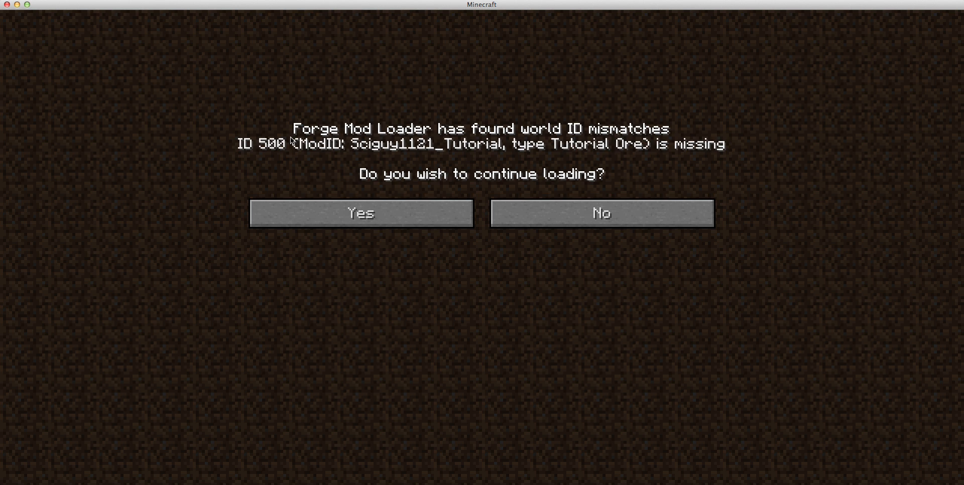
pyautogui.moveTo(291, 140)
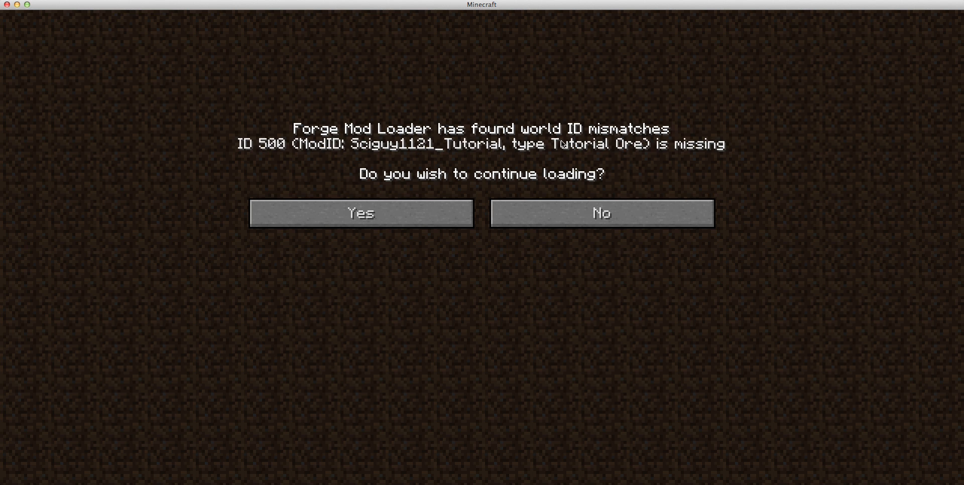
pyautogui.moveTo(596, 156)
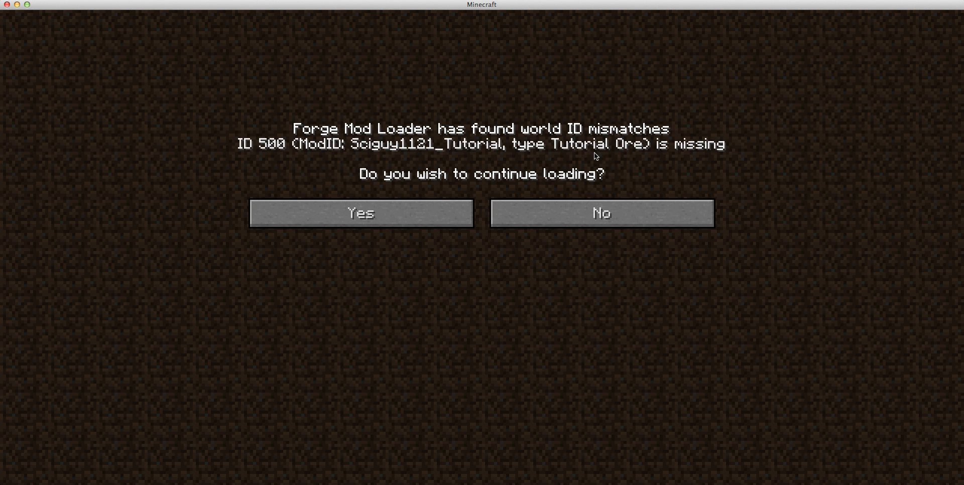
pyautogui.moveTo(604, 136)
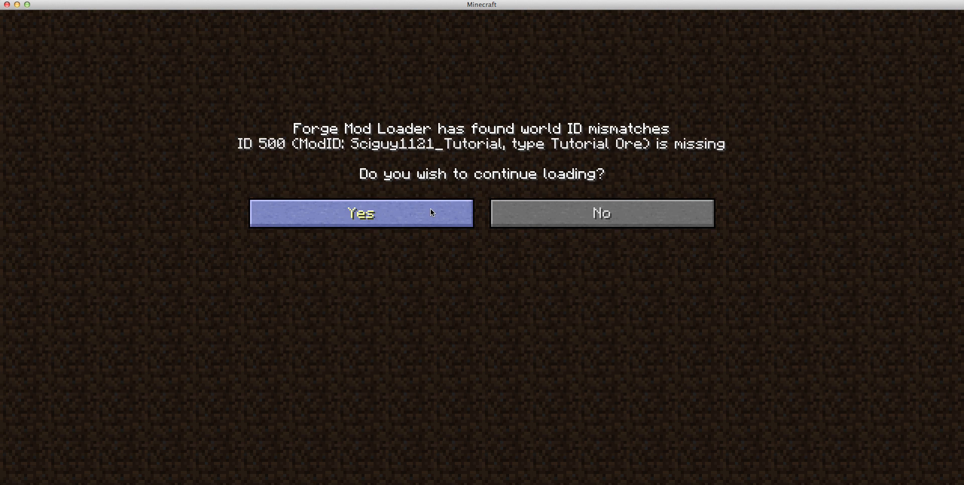
# Continue past the ID mismatch warning and browse the creative inventory for the apple and tutorial ingot.
pyautogui.click(361, 213)
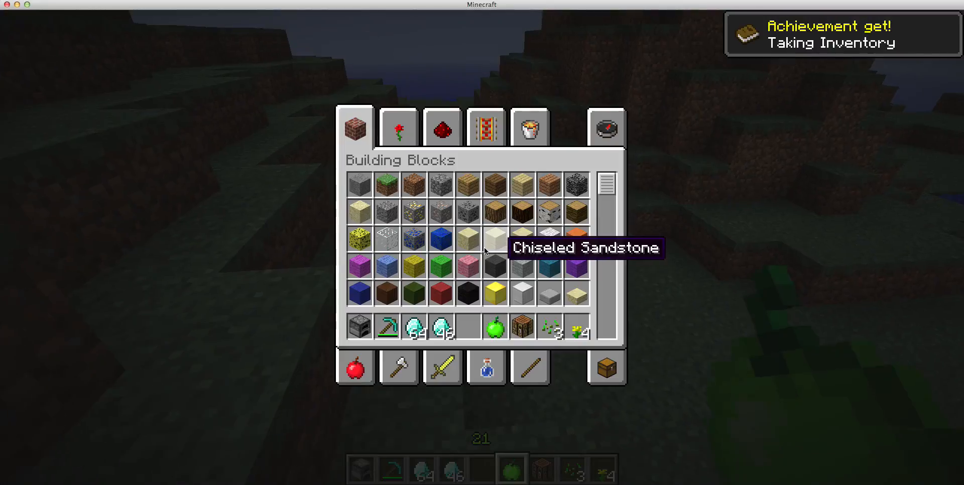
pyautogui.press('Escape')
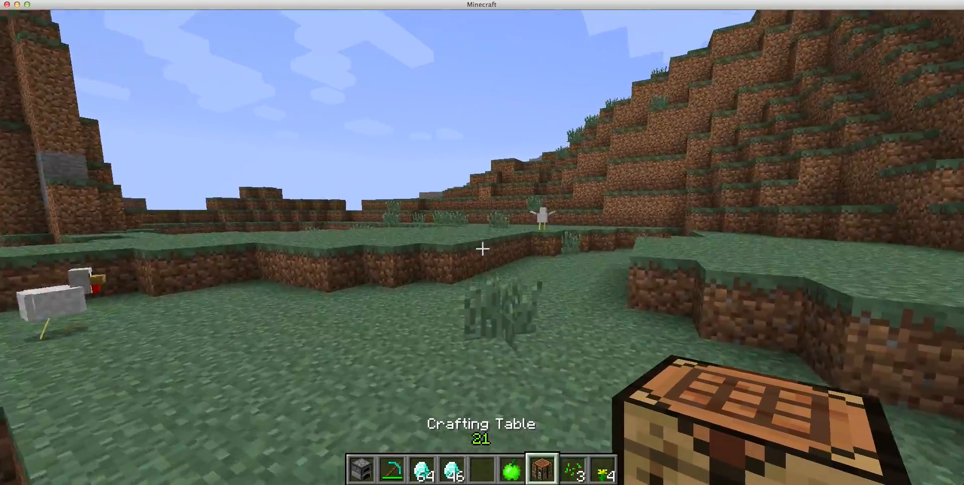
pyautogui.moveTo(482, 249)
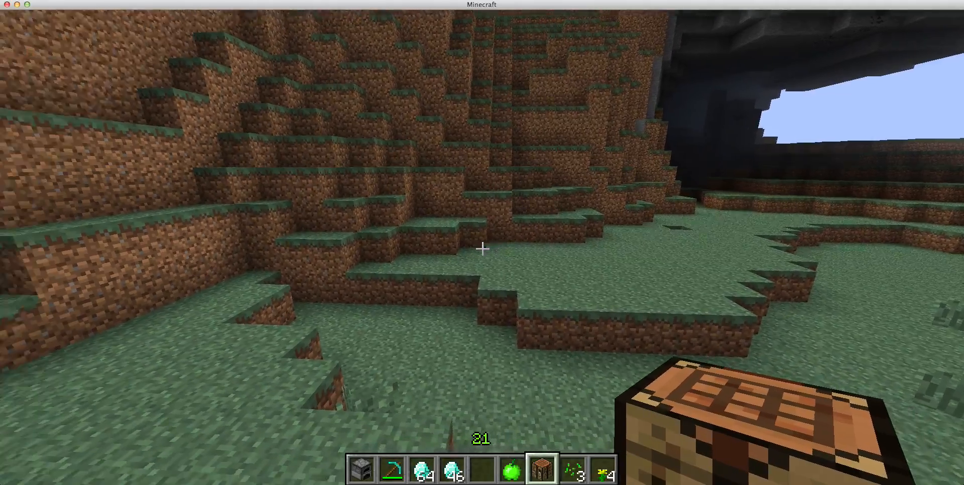
pyautogui.press('e')
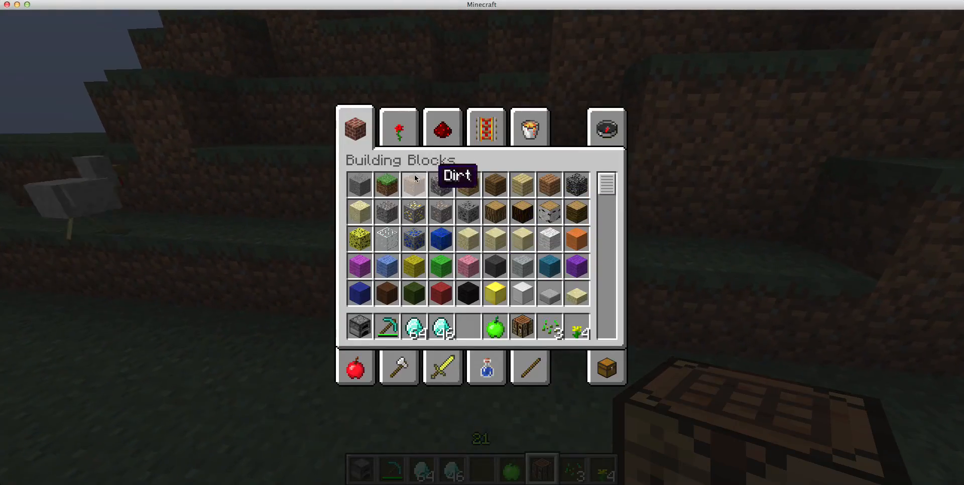
pyautogui.moveTo(487, 128)
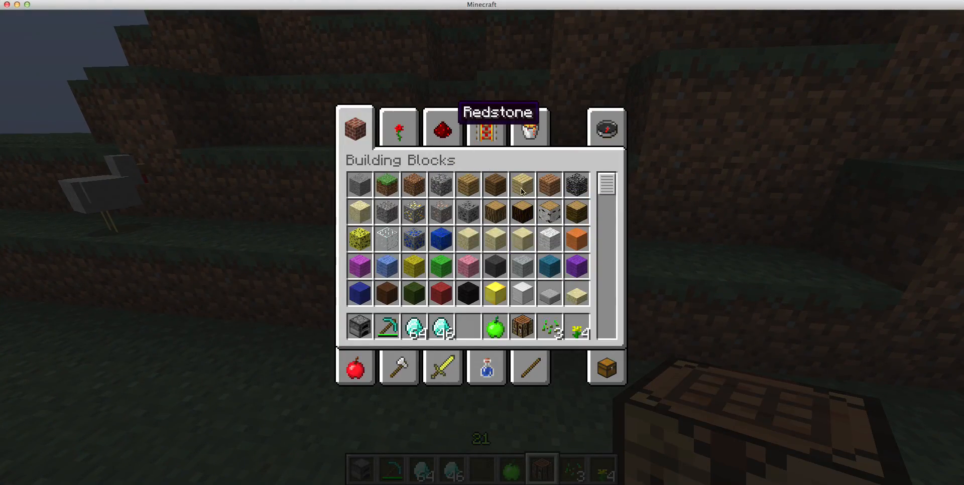
pyautogui.scroll(-3)
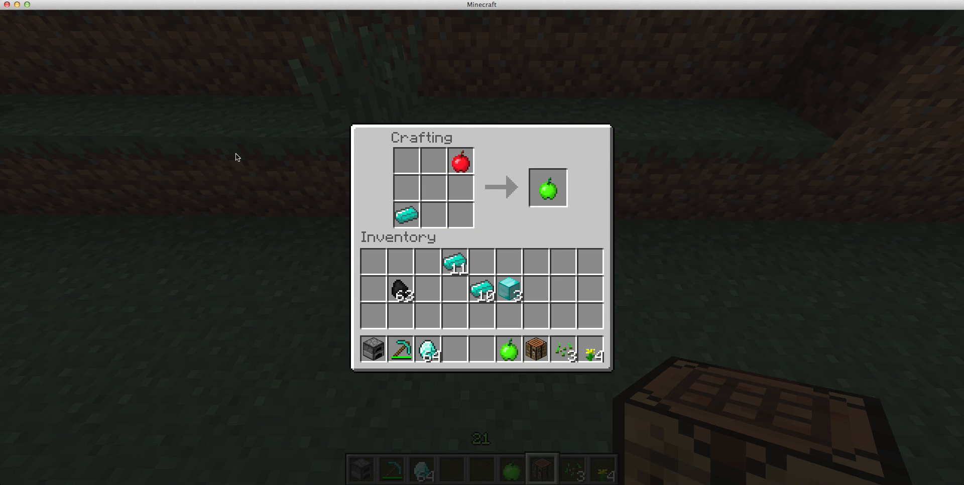
pyautogui.moveTo(407, 215)
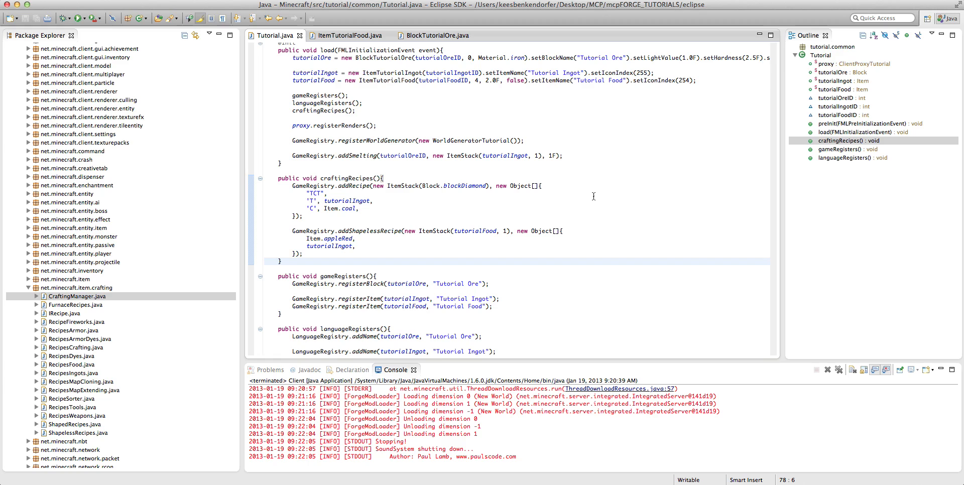
pyautogui.click(282, 261)
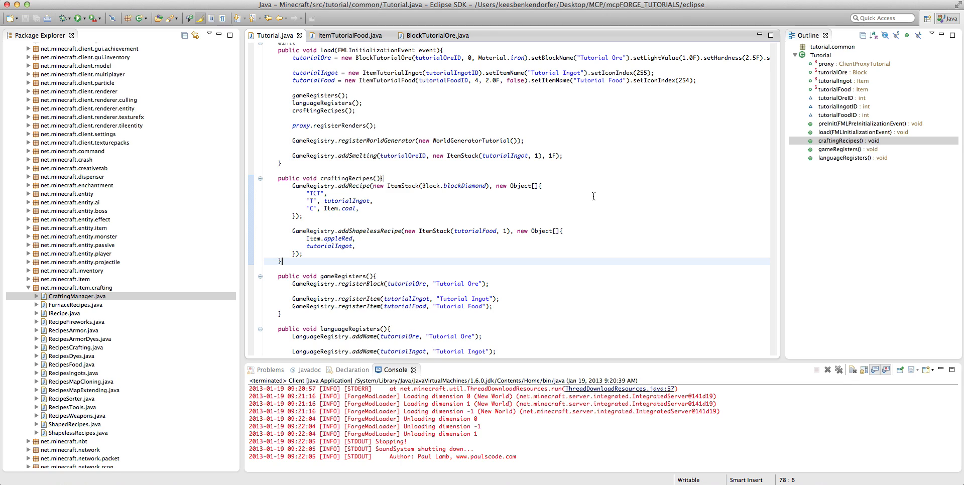
pyautogui.moveTo(698, 210)
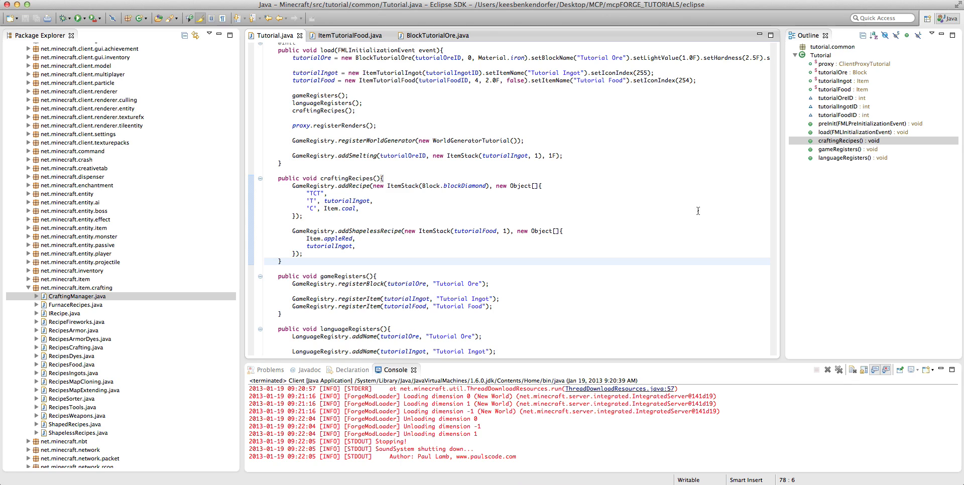